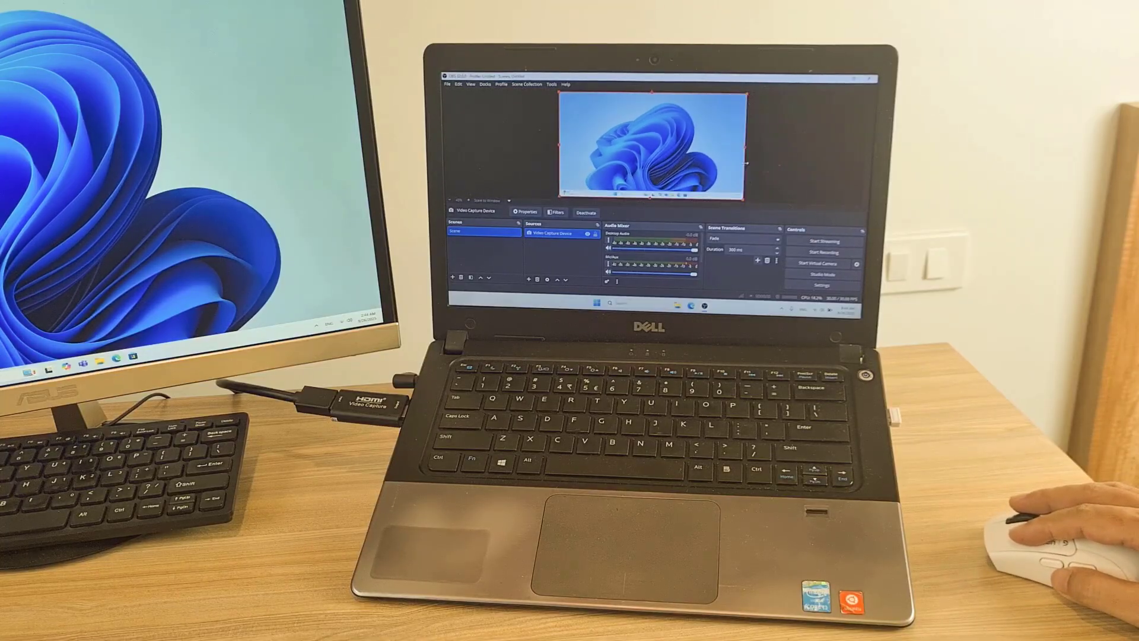
- Add a new Video Capture Device source to the scene with the default name
right_click(654, 145)
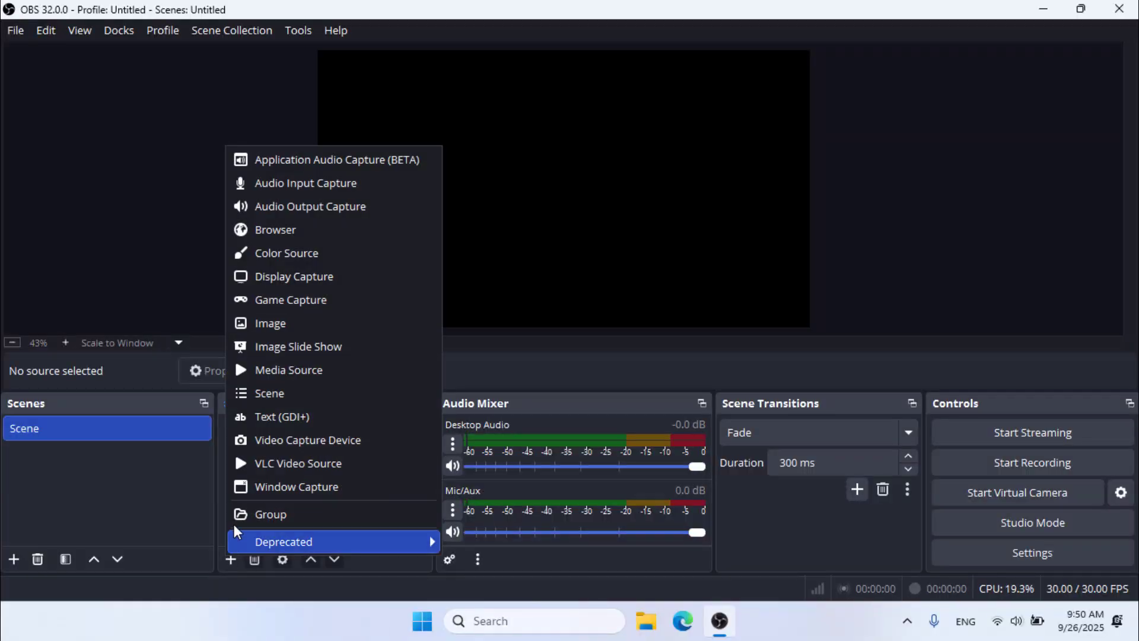
click(308, 440)
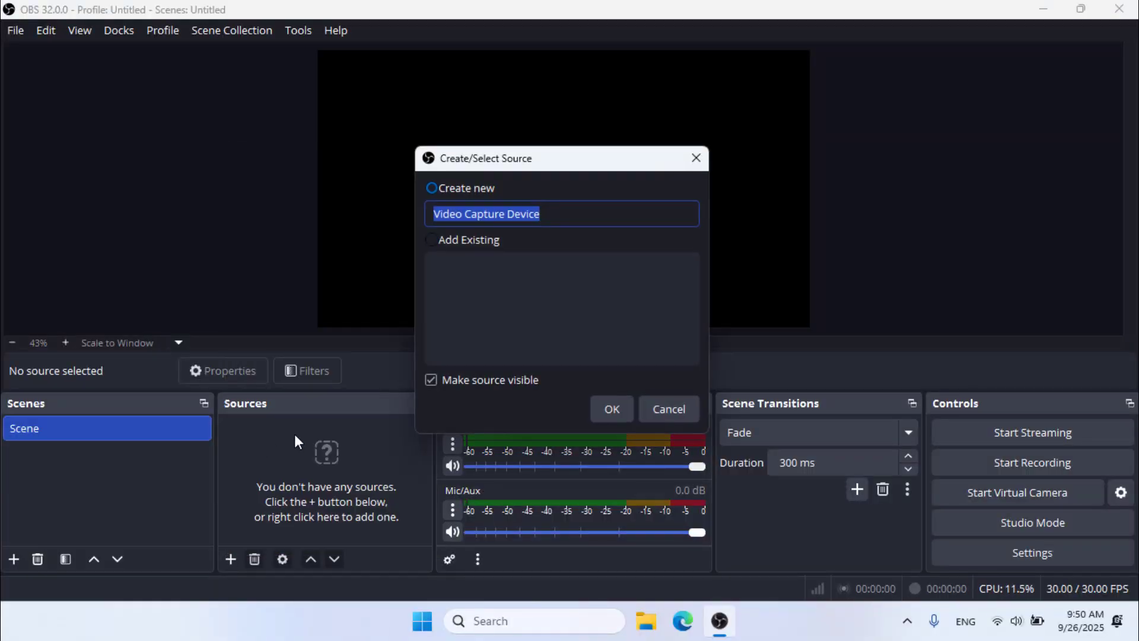
click(611, 409)
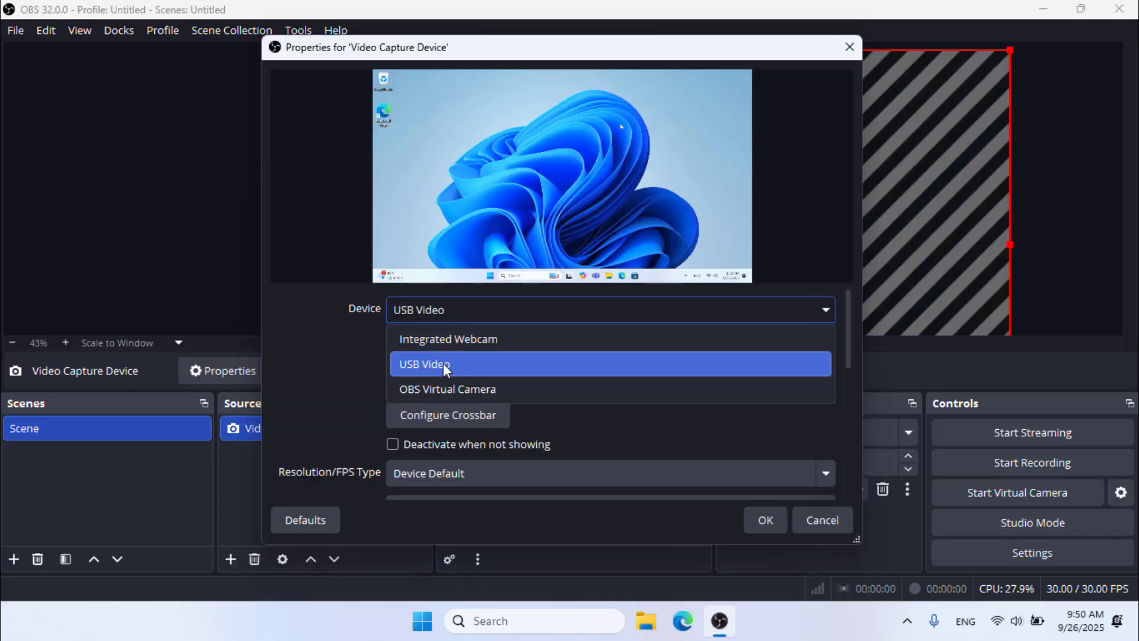
- Choose USB Video as the device and project the source fullscreen on DISPLAY1
click(424, 364)
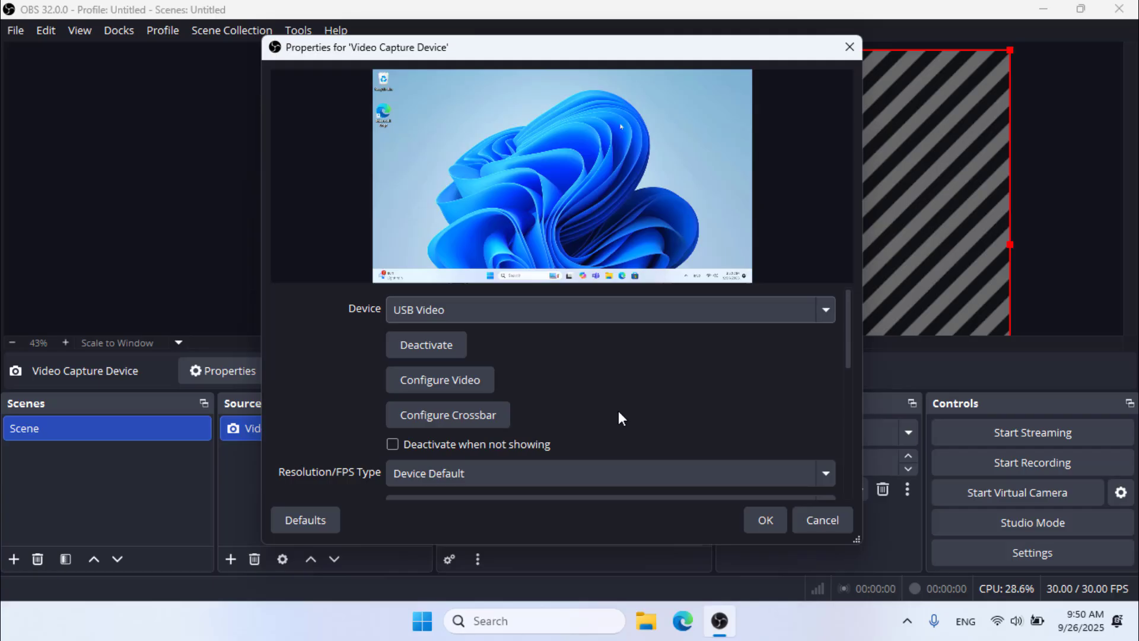
click(764, 520)
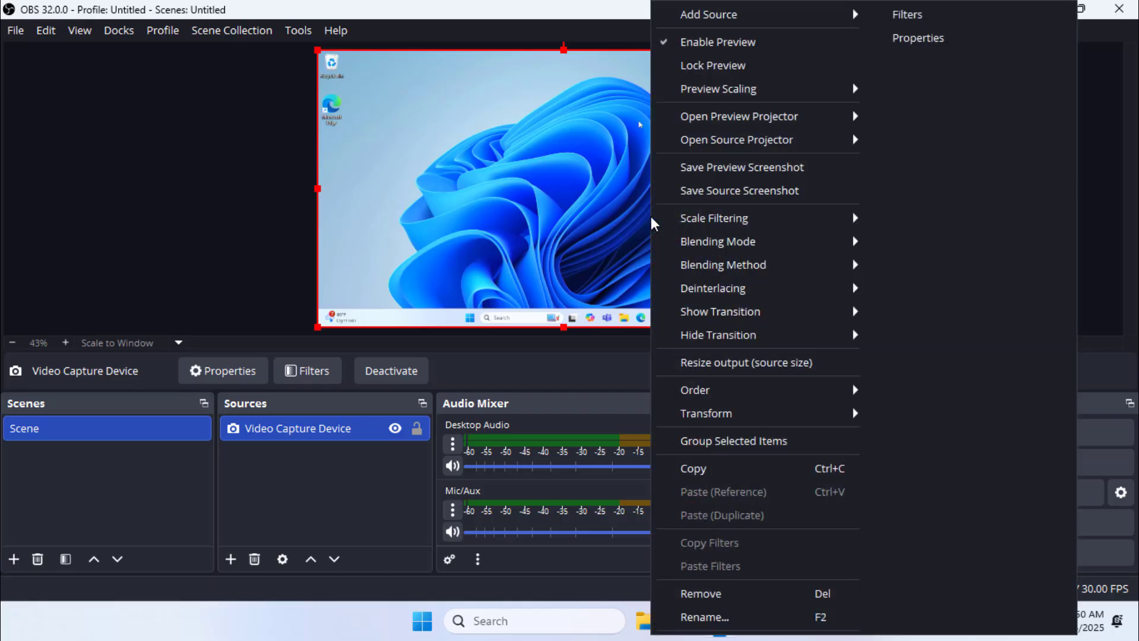
mouse_move(753, 149)
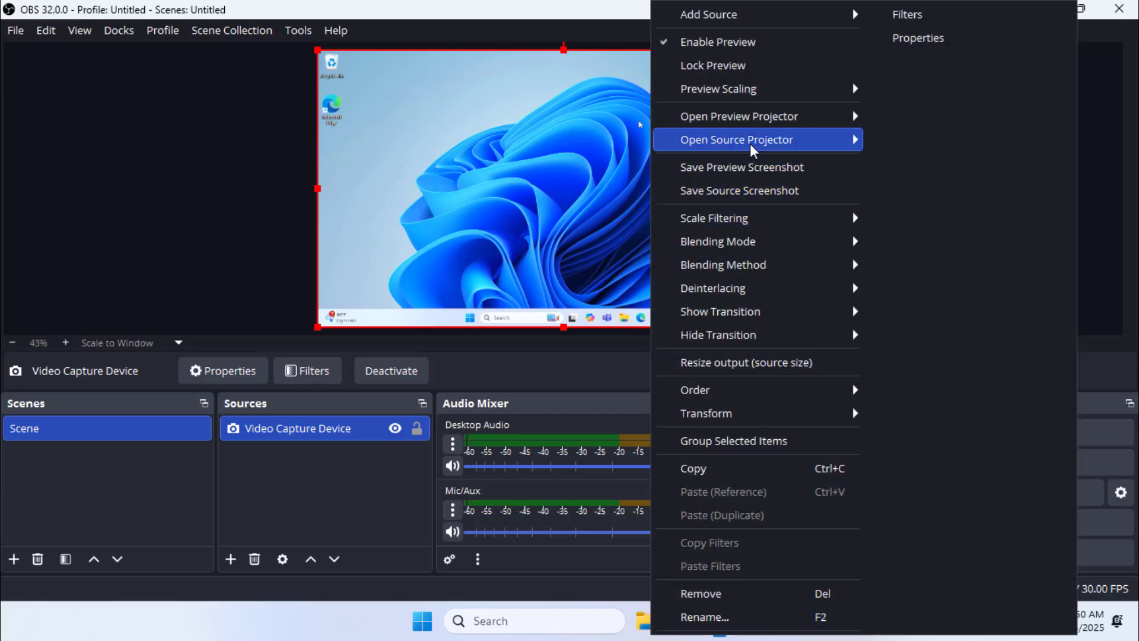
mouse_move(735, 140)
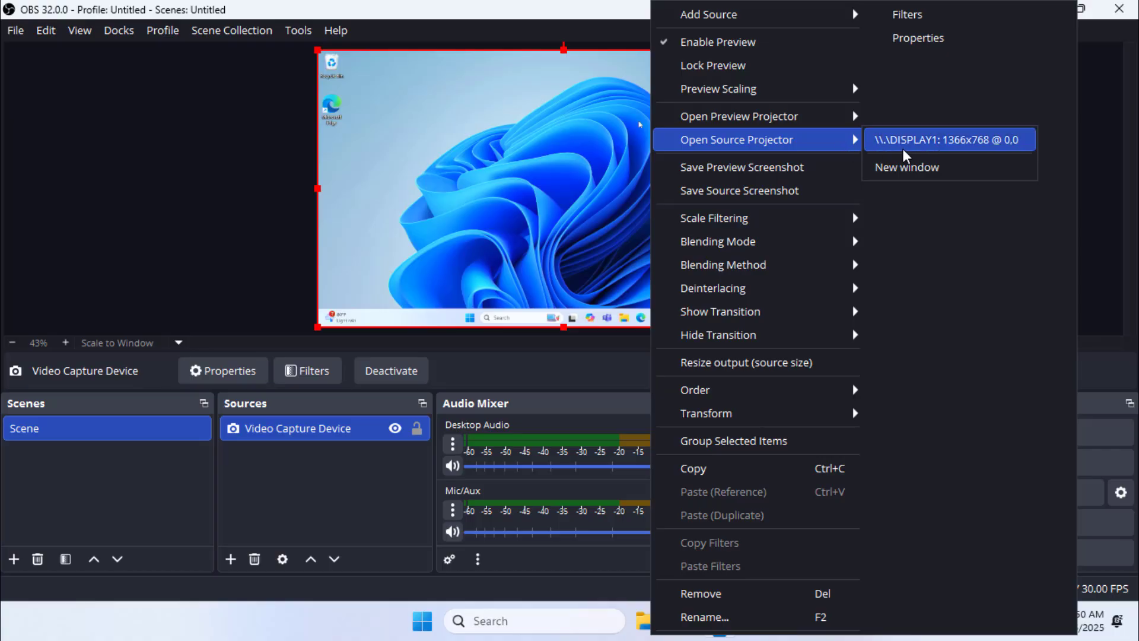
click(947, 140)
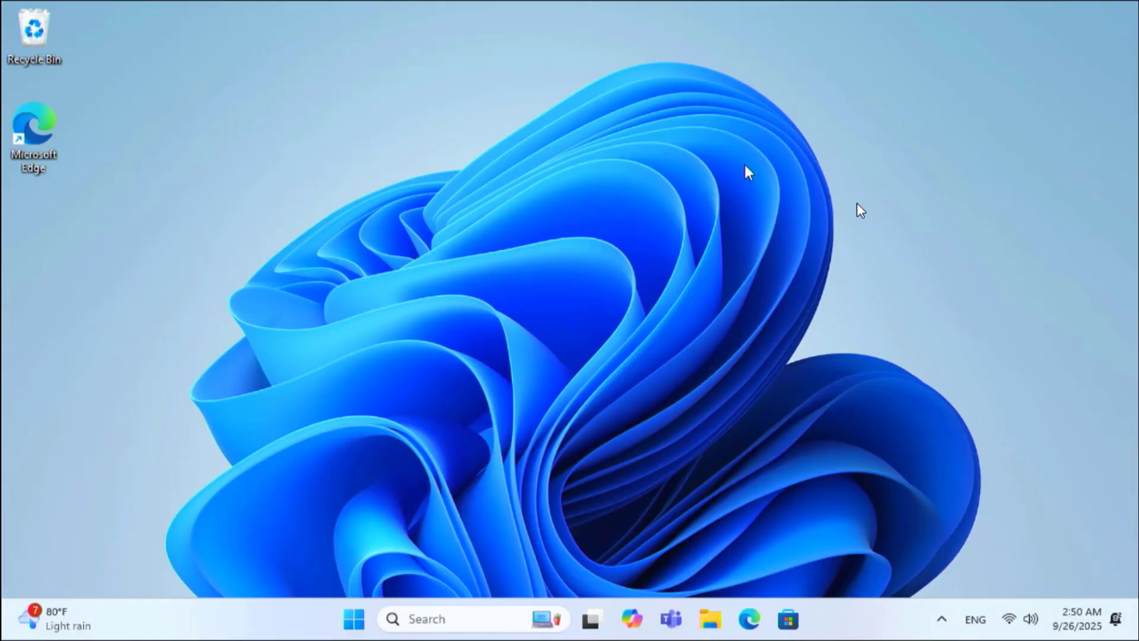